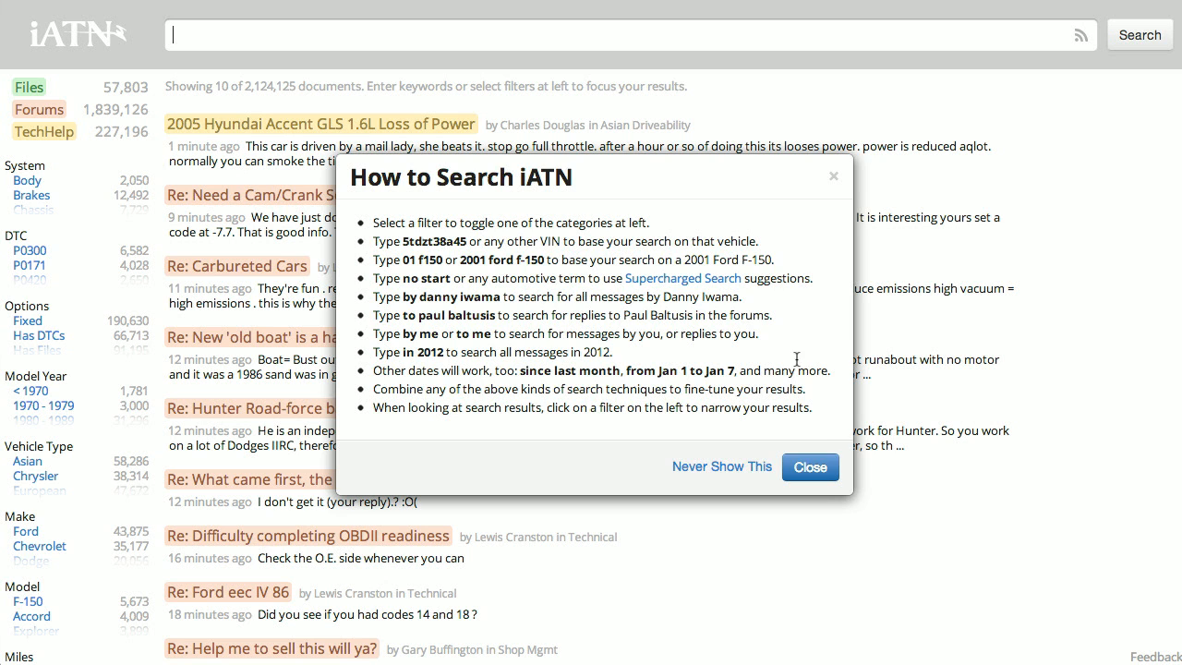
# Step: Close the 'How to Search iATN' tips to show all 2,124,125 recent documents
pyautogui.click(810, 466)
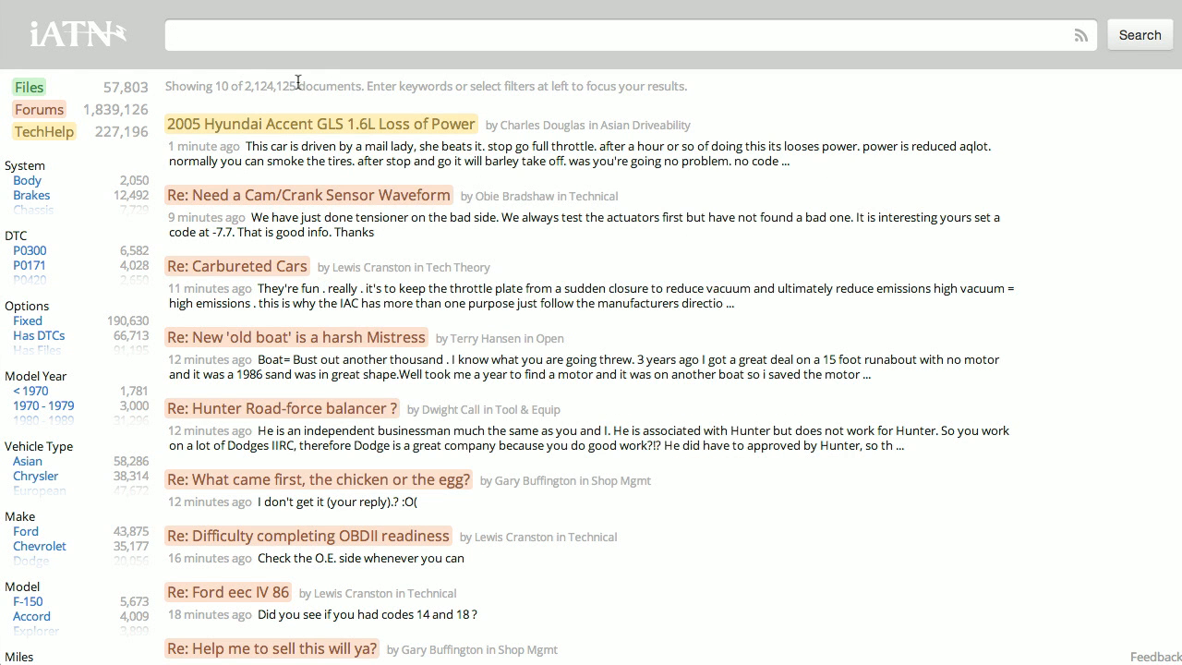
pyautogui.moveTo(224, 71)
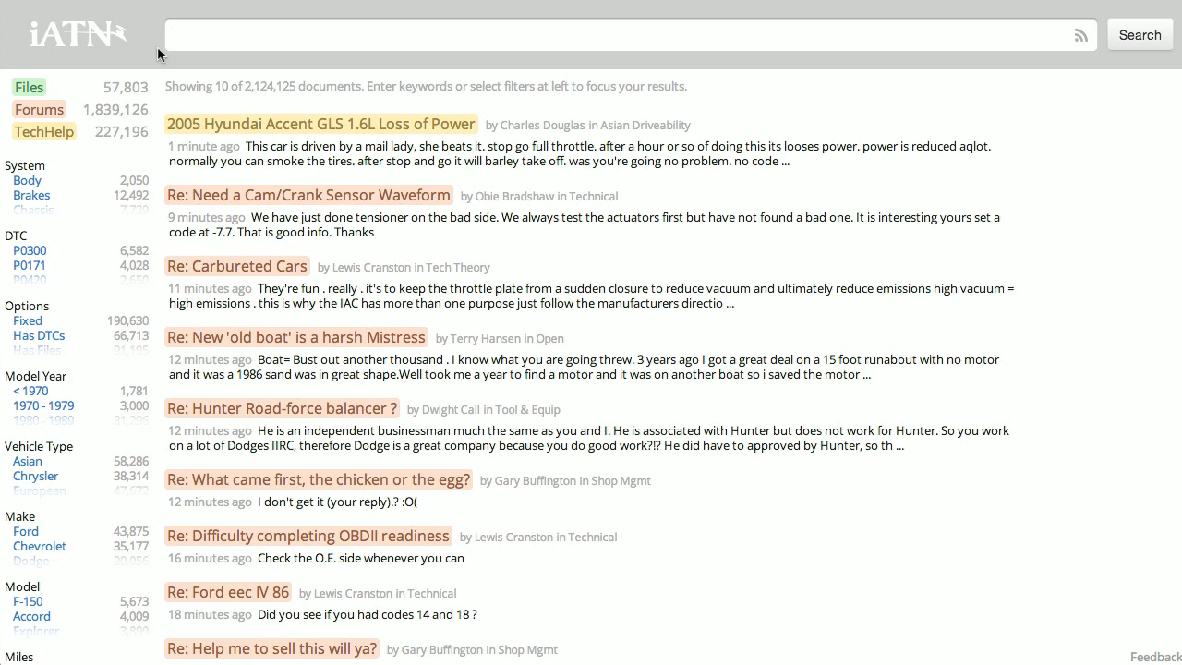
pyautogui.moveTo(74, 88)
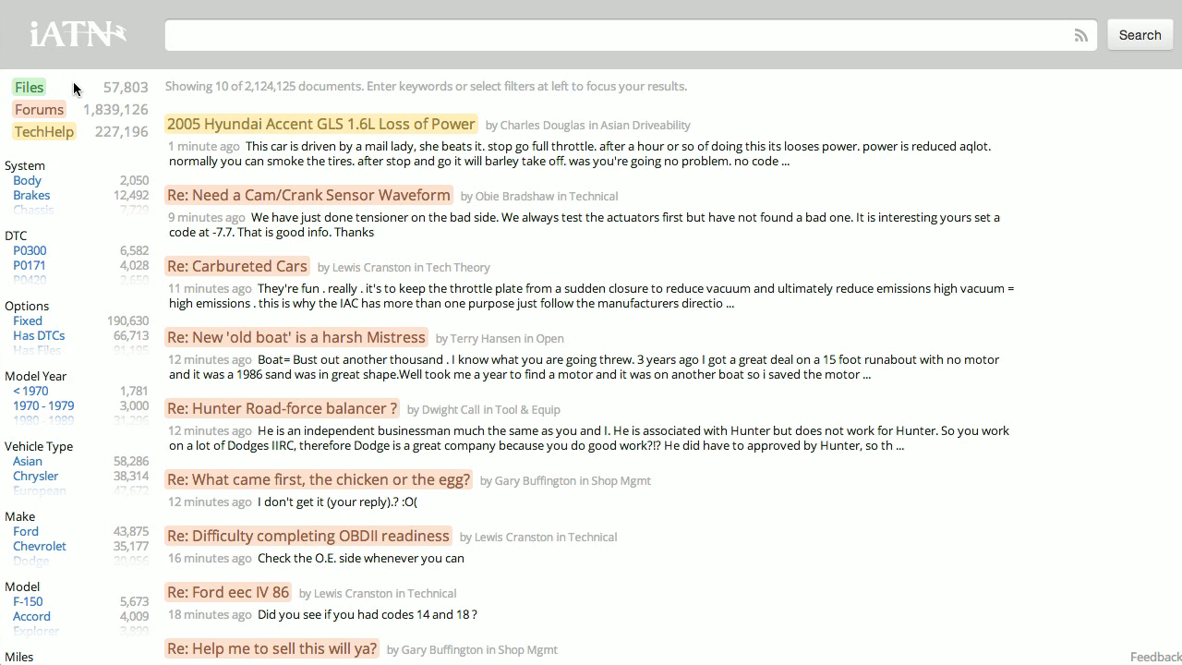
pyautogui.moveTo(83, 87)
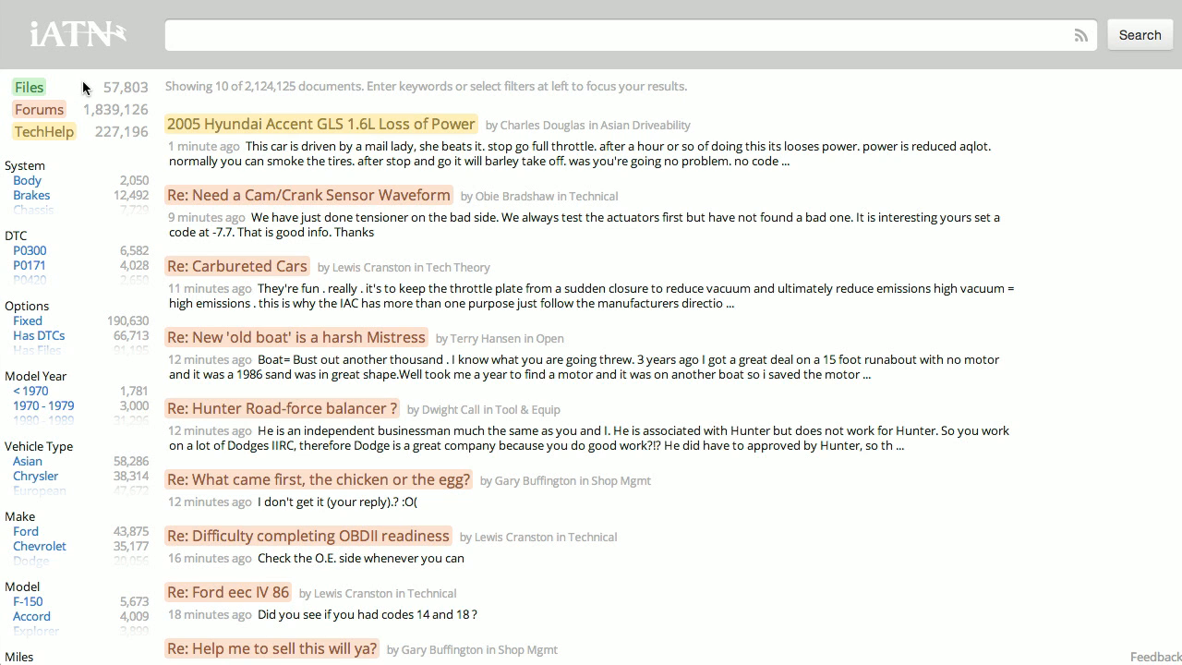
pyautogui.moveTo(73, 109)
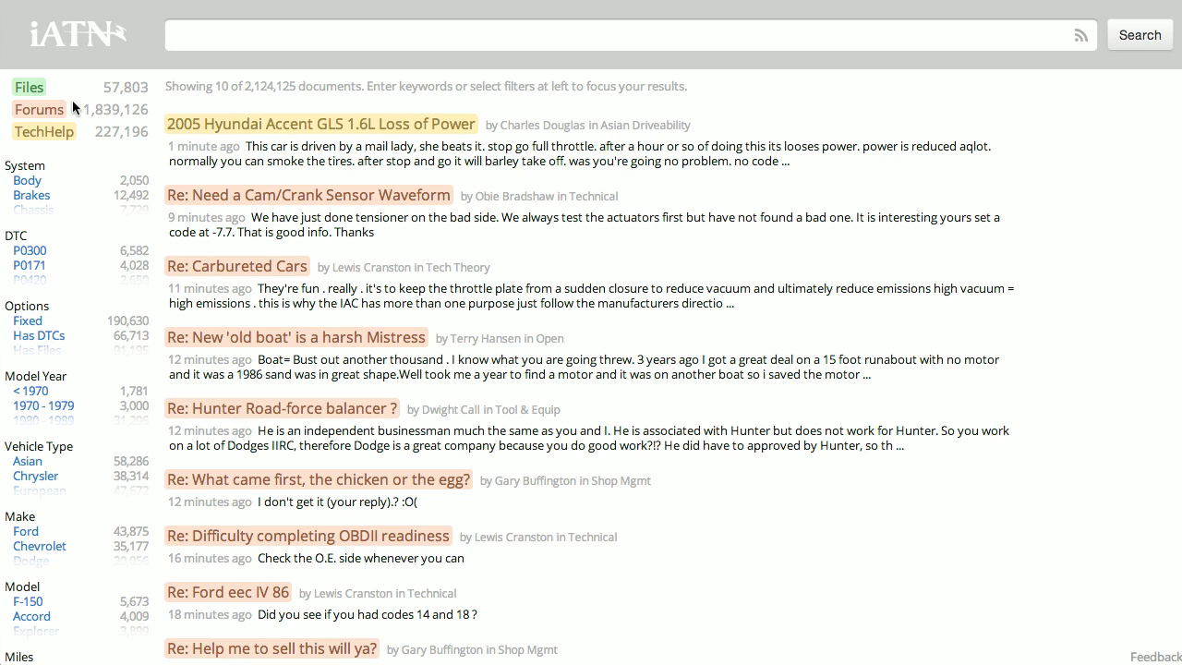
pyautogui.moveTo(83, 98)
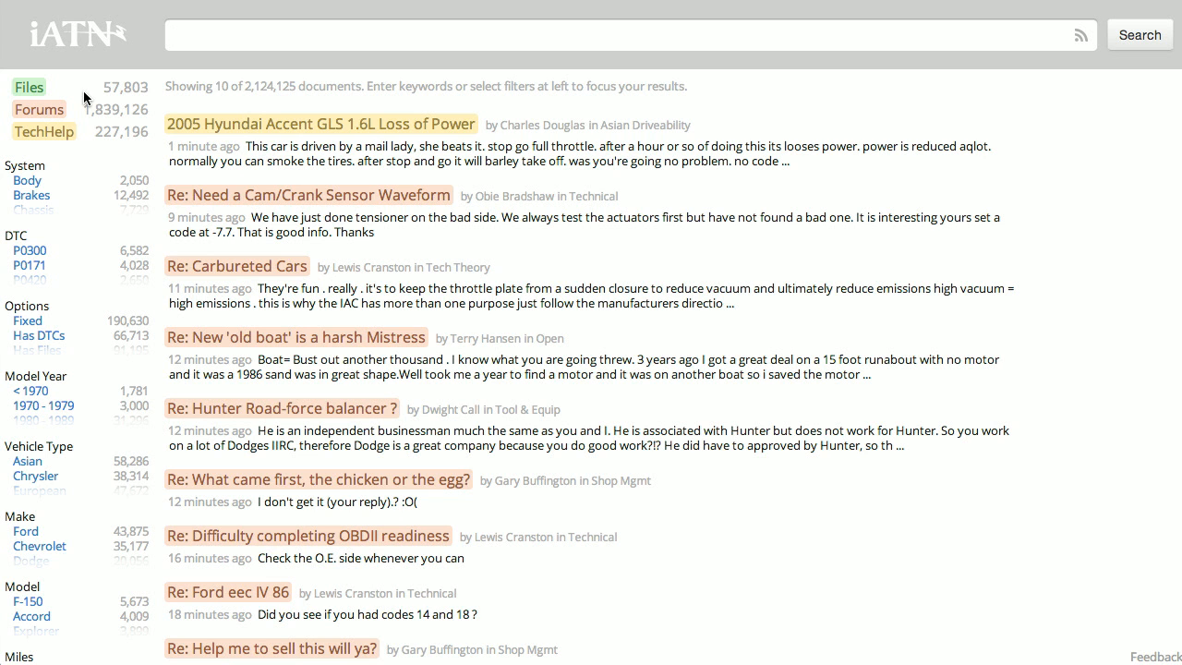
pyautogui.moveTo(76, 89)
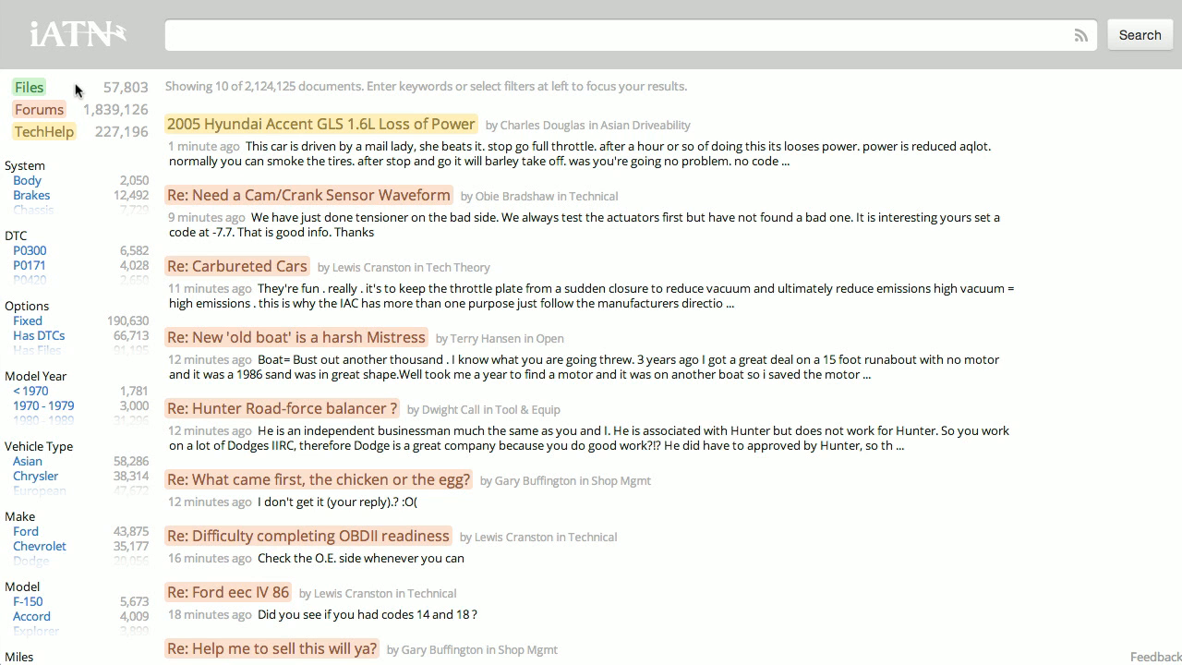
pyautogui.click(28, 87)
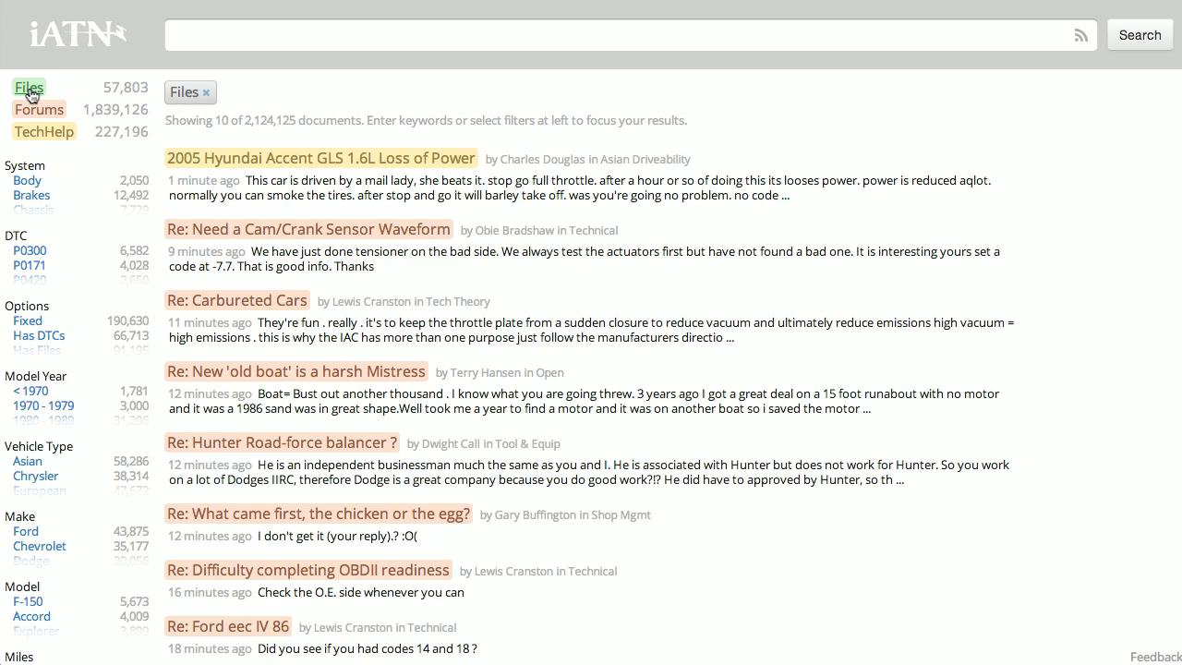
pyautogui.click(29, 86)
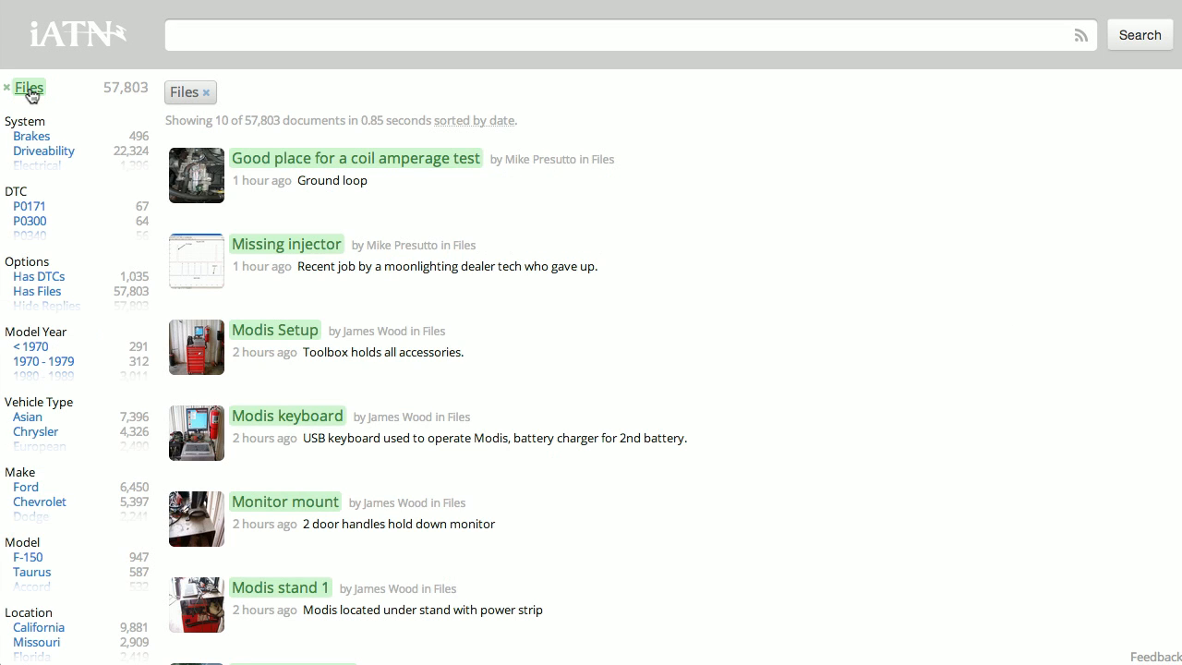
pyautogui.click(24, 121)
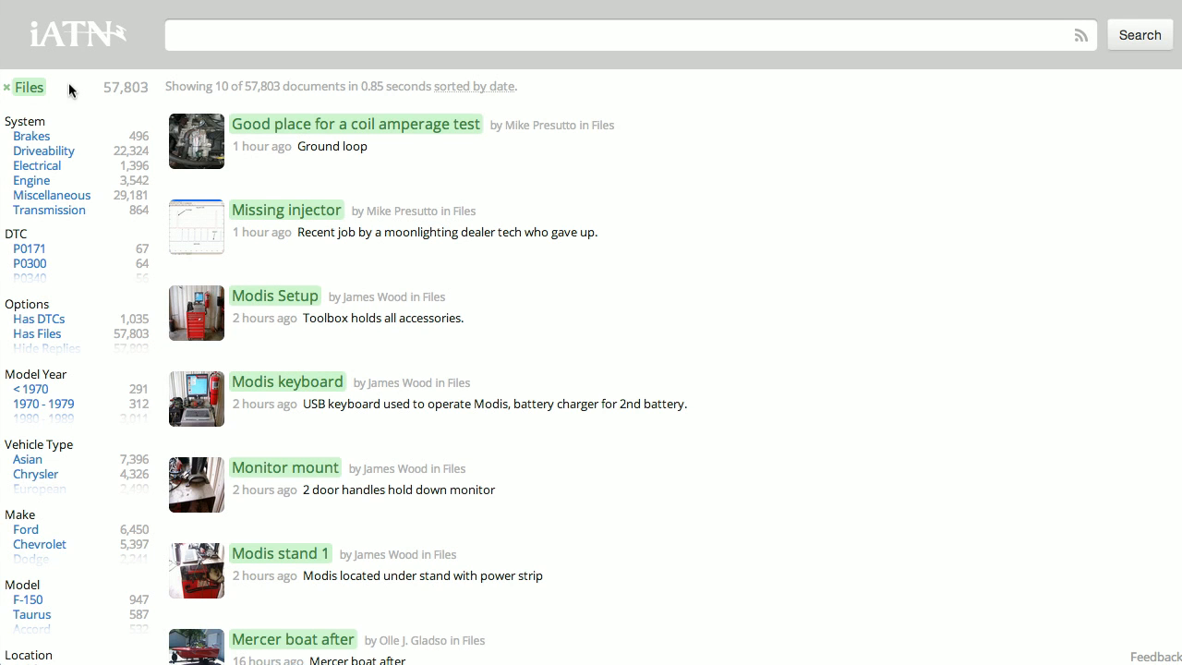
pyautogui.click(6, 87)
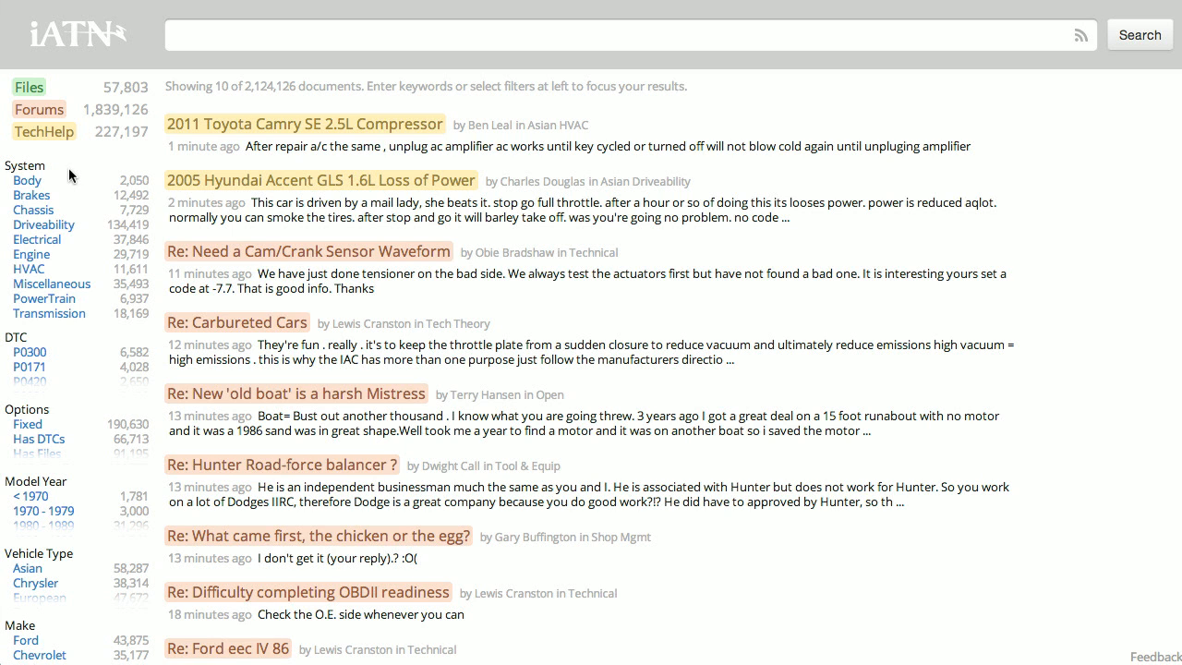
pyautogui.moveTo(157, 192)
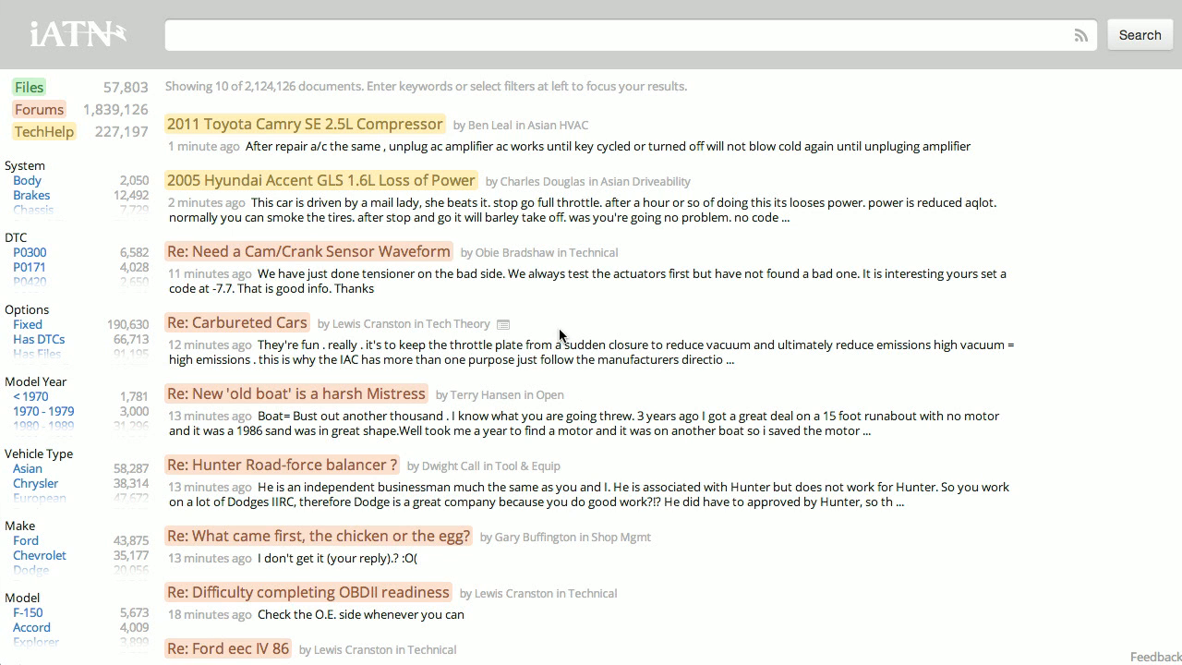
pyautogui.moveTo(556, 333)
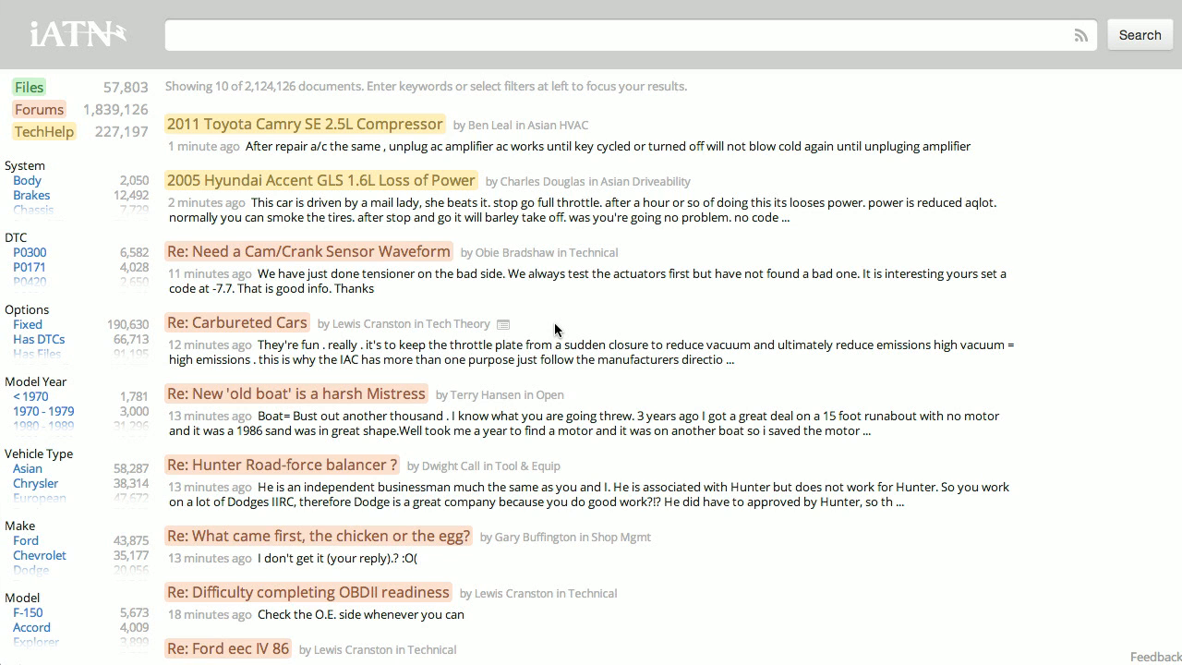
# Step: Enter VIN 2GCEK13T141423482 and pick the 2004 Chevrolet Silverado 1500 LT 5.3L
pyautogui.click(627, 34)
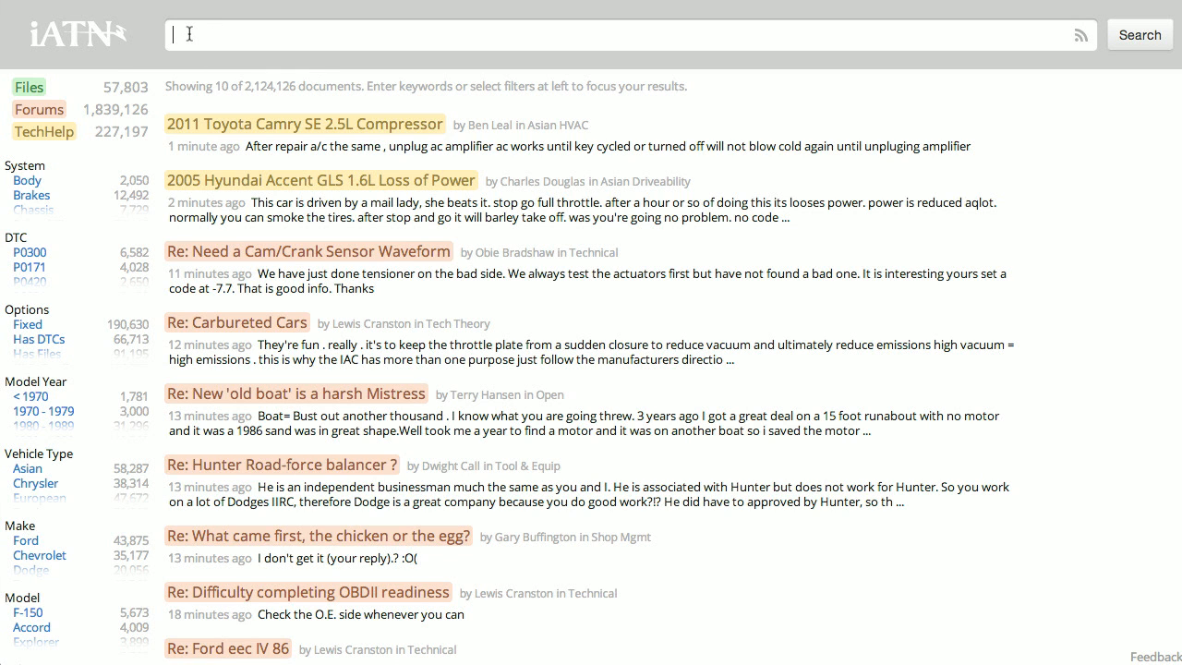
pyautogui.write('2GCEK13T141423482')
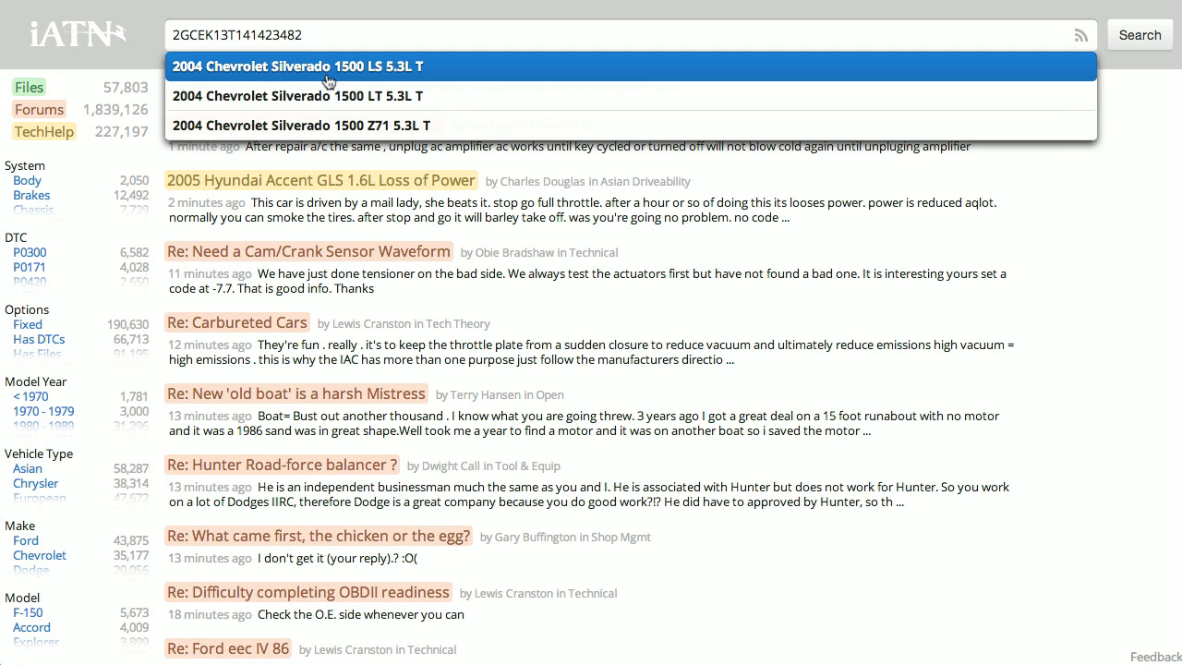
pyautogui.moveTo(375, 96)
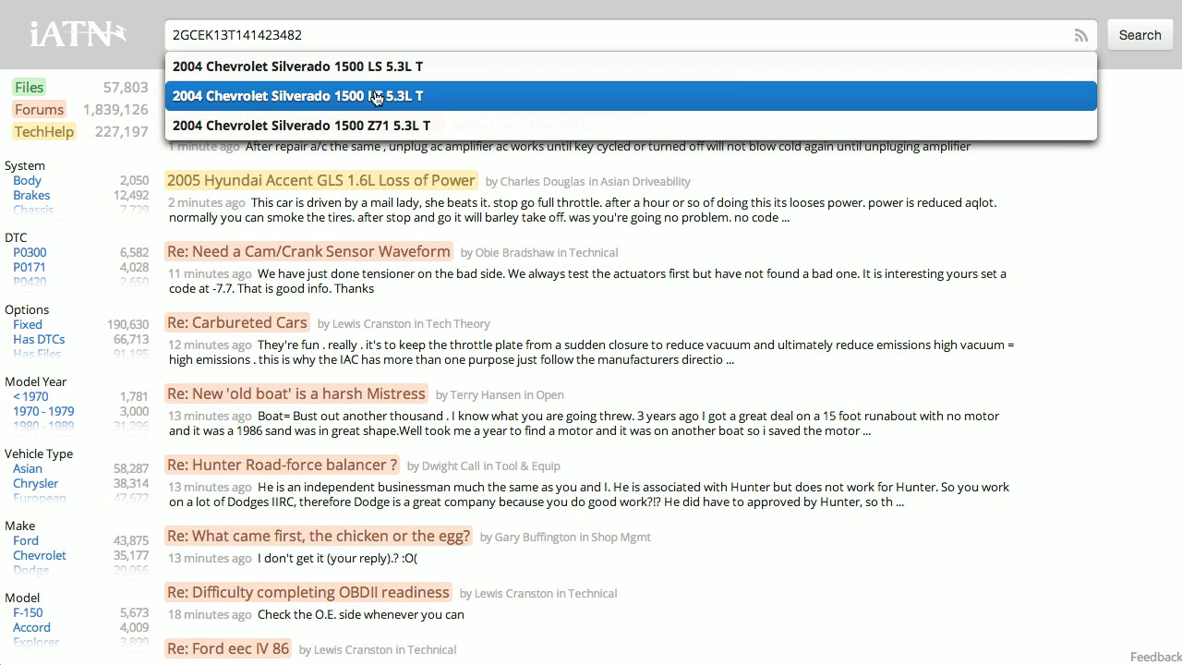
pyautogui.click(377, 95)
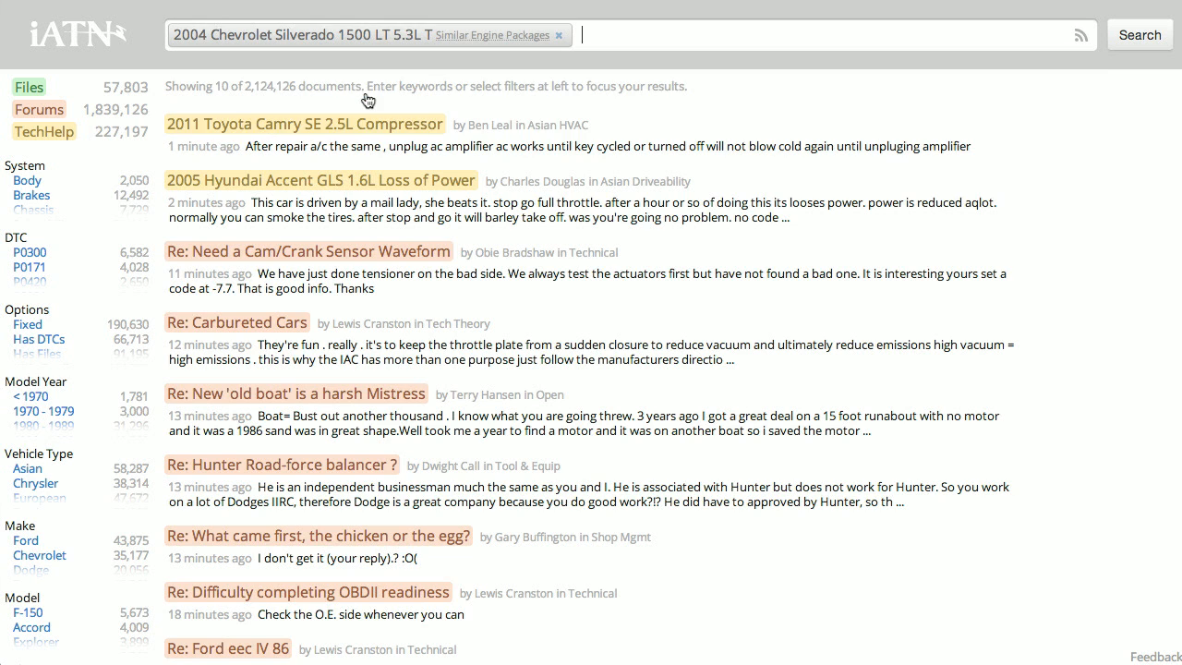
pyautogui.click(1140, 34)
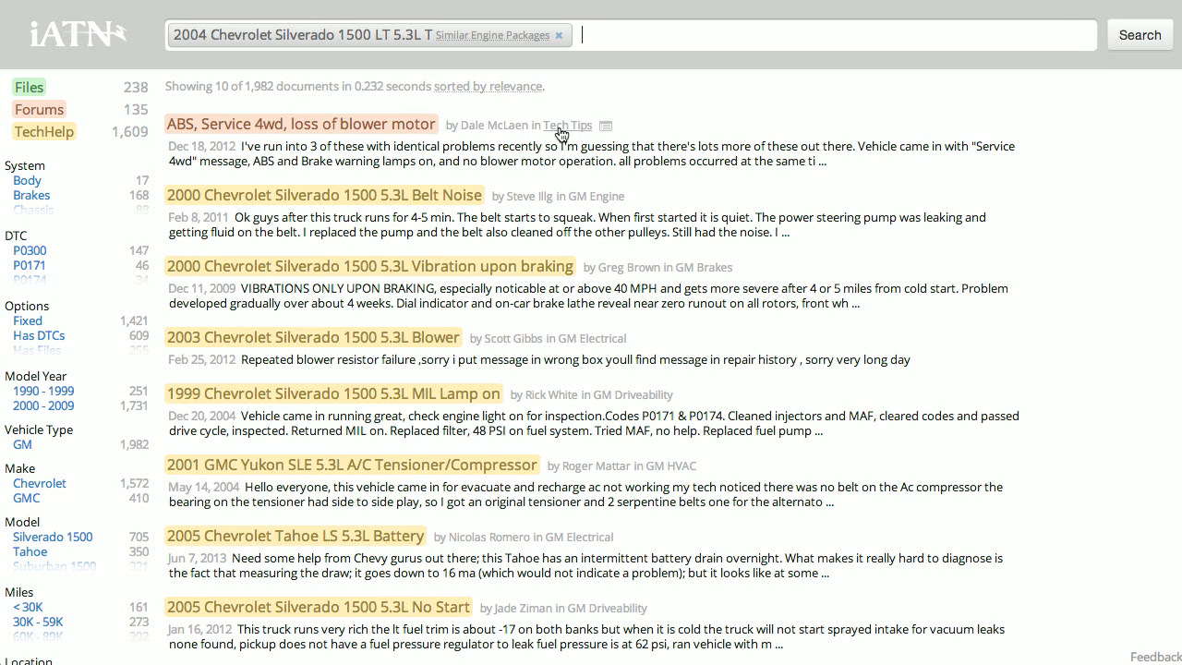
pyautogui.moveTo(503, 307)
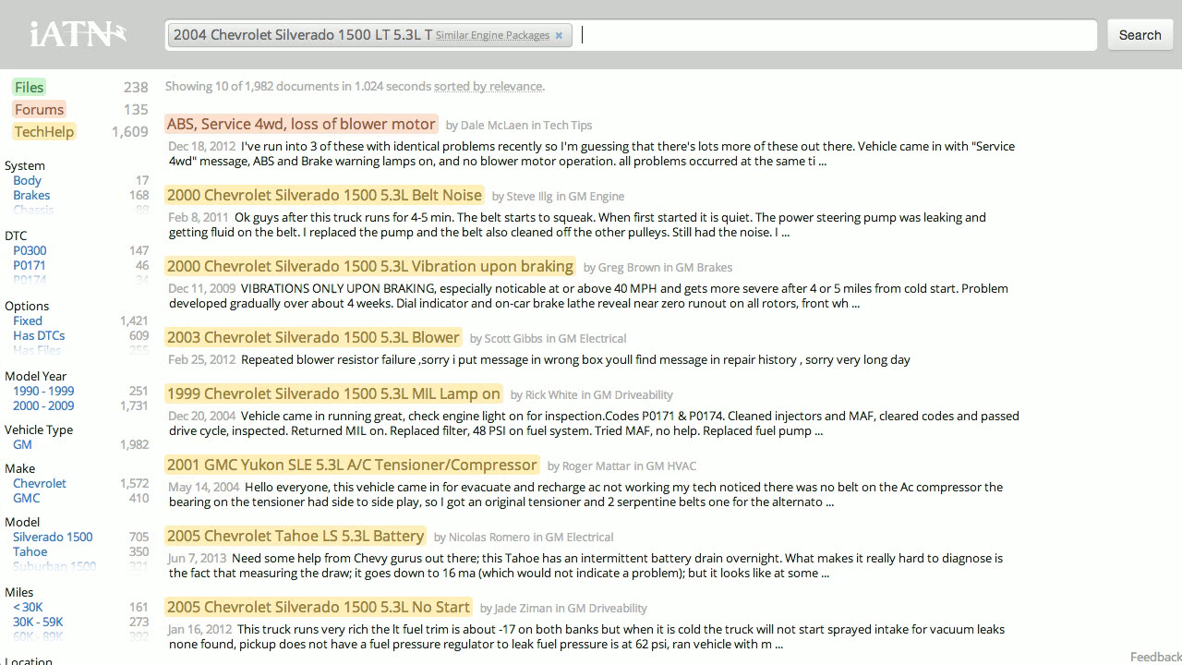
# Step: Search 'silver' and select the 2004 Chevrolet Silverado 1500 5.3L without trim
pyautogui.click(559, 35)
pyautogui.write('04')
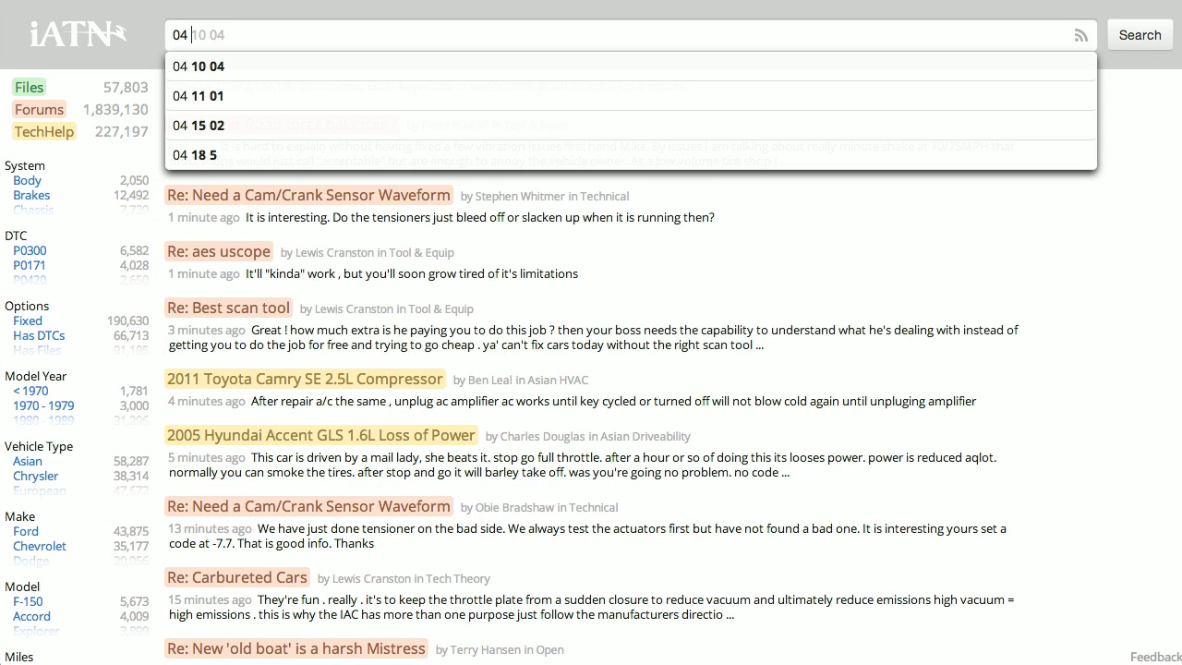
pyautogui.write('silverado 1500 5.3L T')
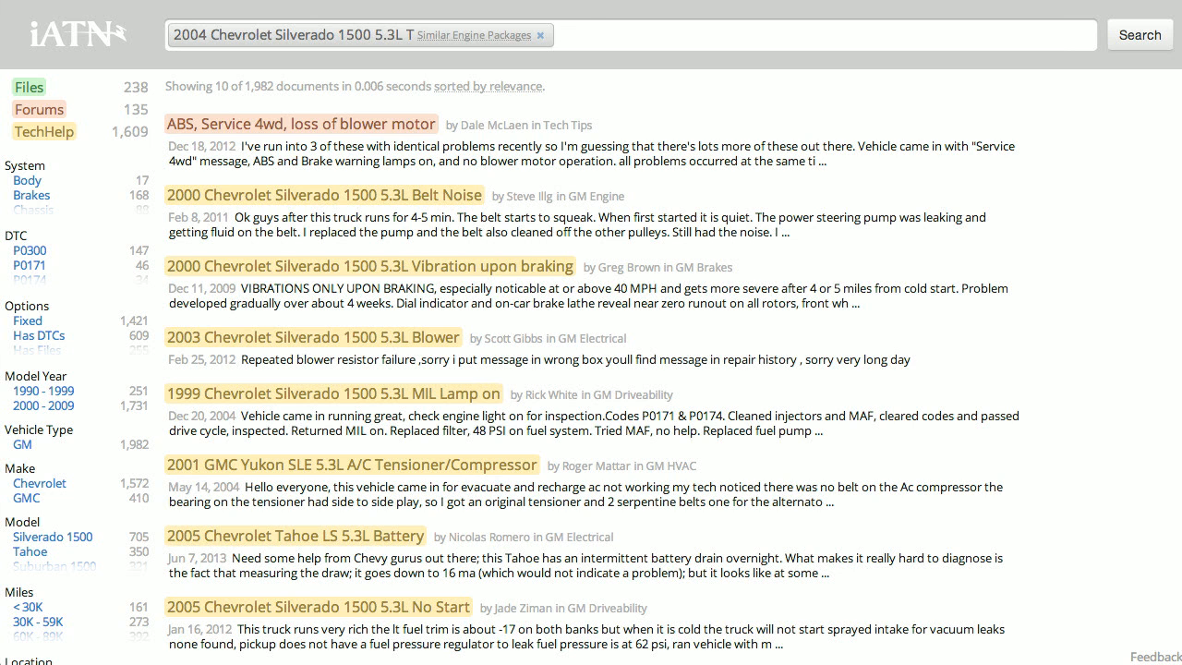
# Step: Add the 'tac module' keyword, cutting results to 34 documents
pyautogui.write('tac module')
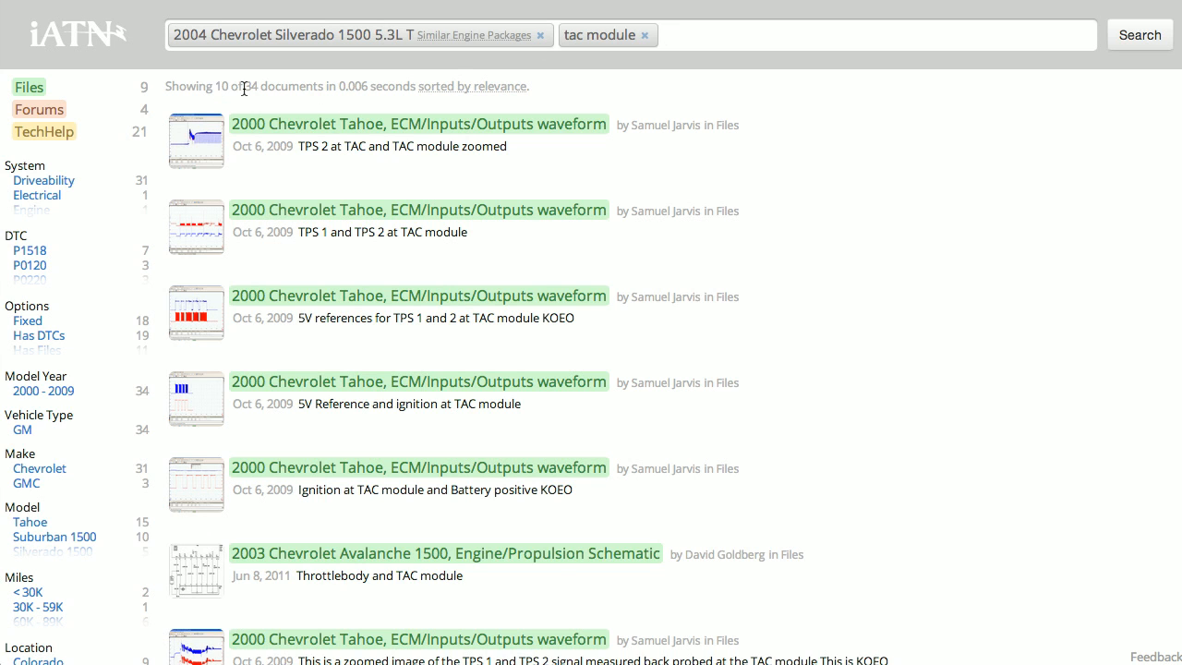
pyautogui.moveTo(257, 86)
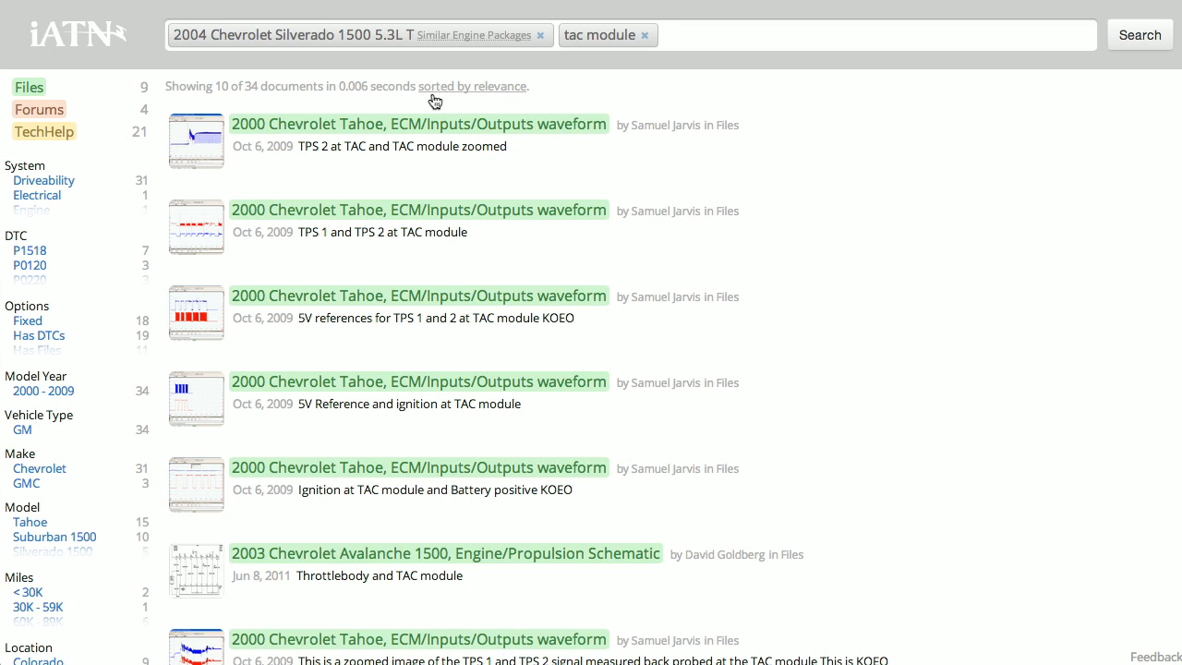
pyautogui.click(472, 86)
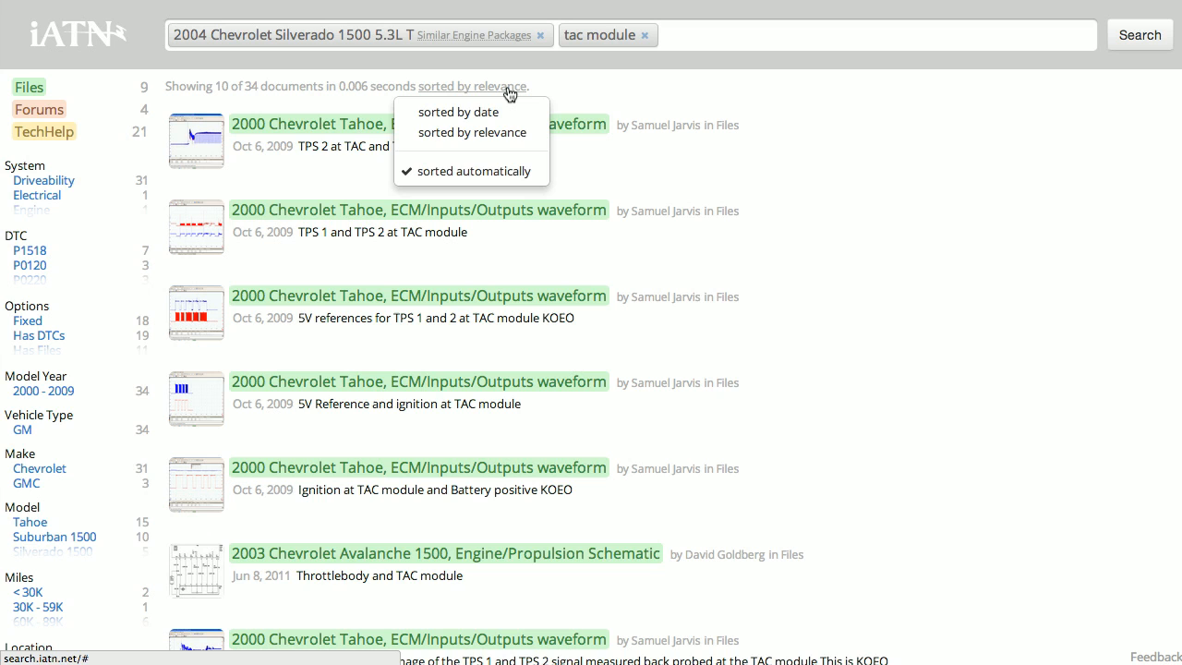
pyautogui.moveTo(458, 112)
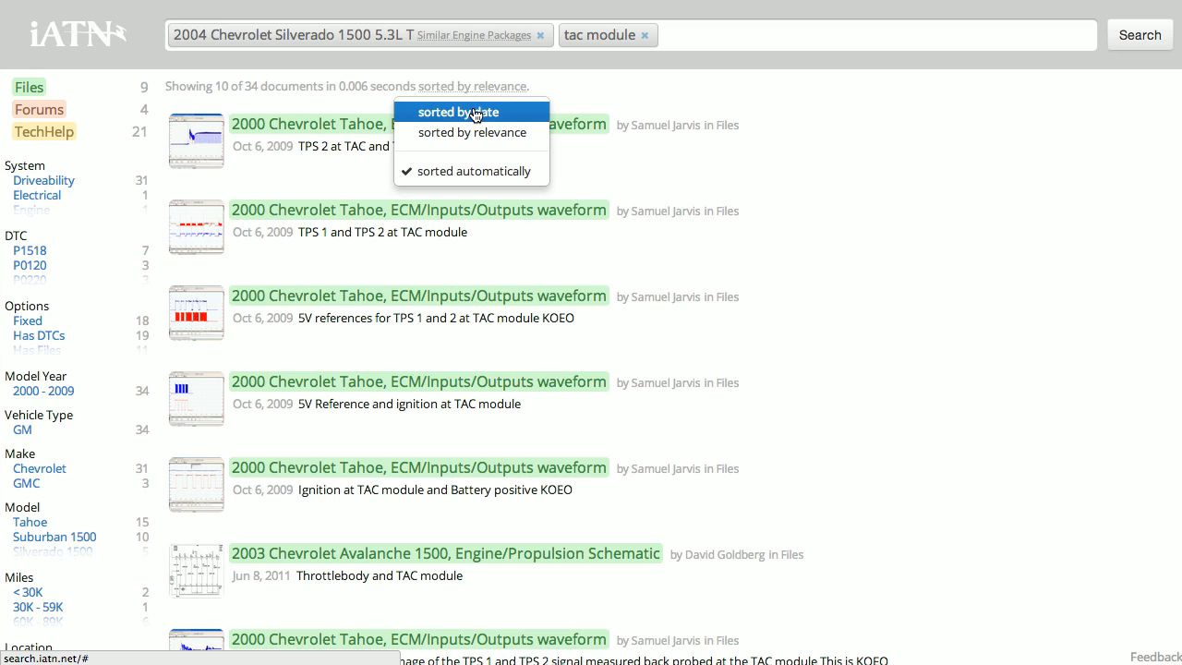
pyautogui.moveTo(443, 171)
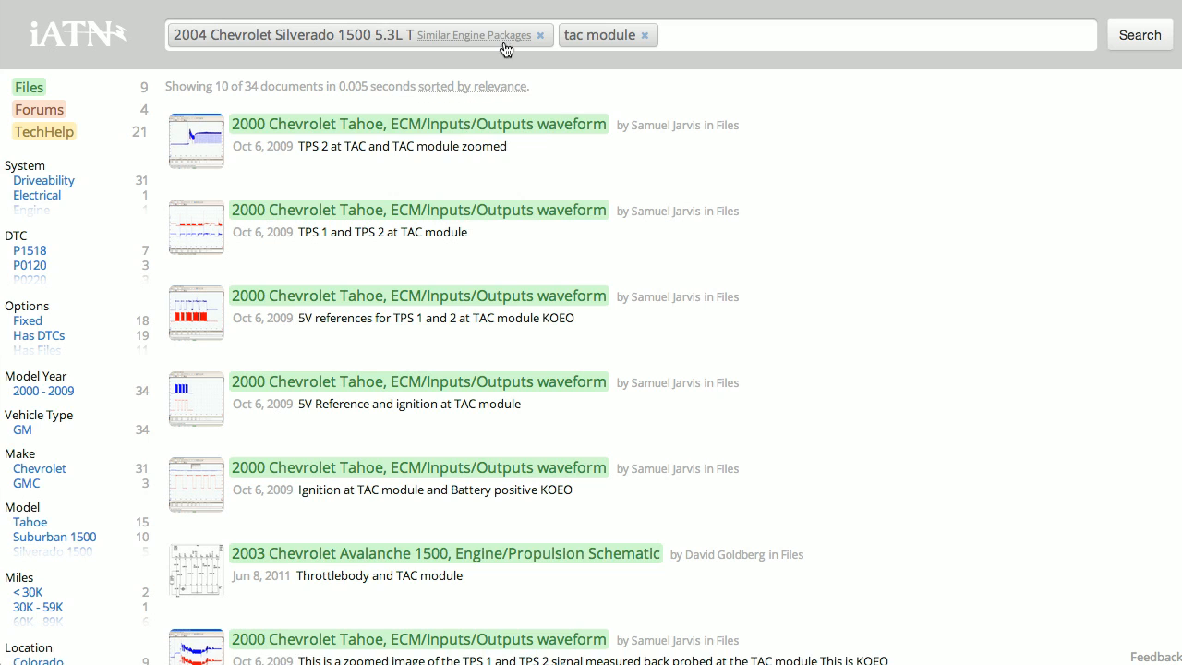
# Step: Change the vehicle match to 'Similar Vehicles (any engine)', giving 70 documents
pyautogui.click(476, 35)
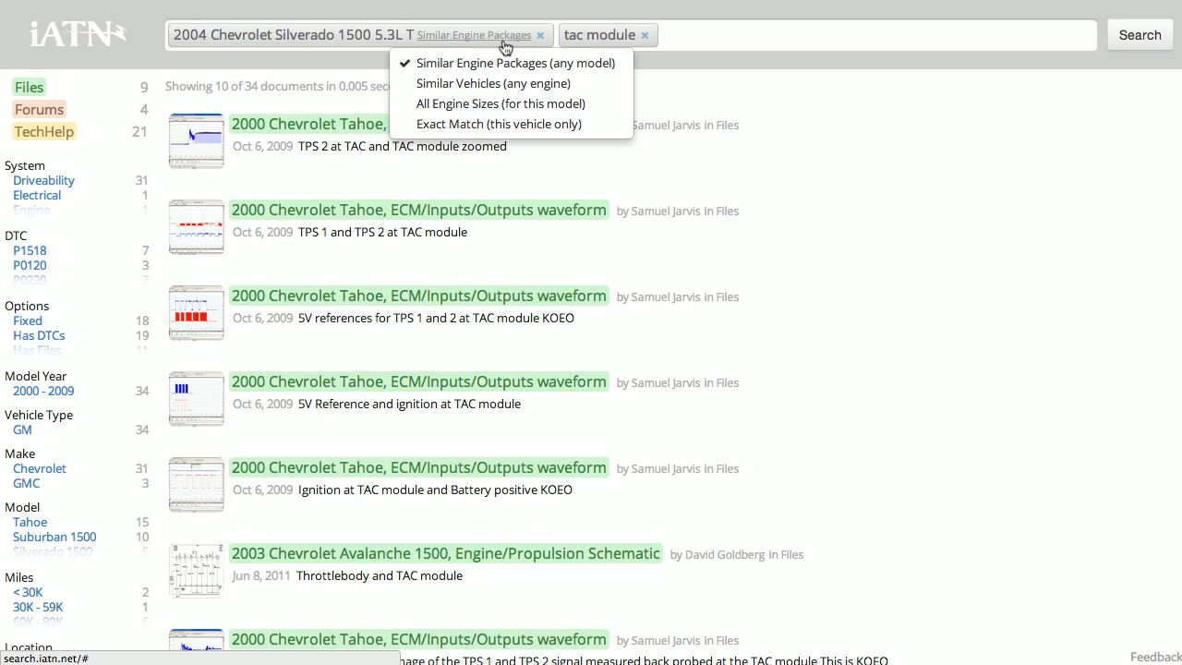
pyautogui.moveTo(515, 63)
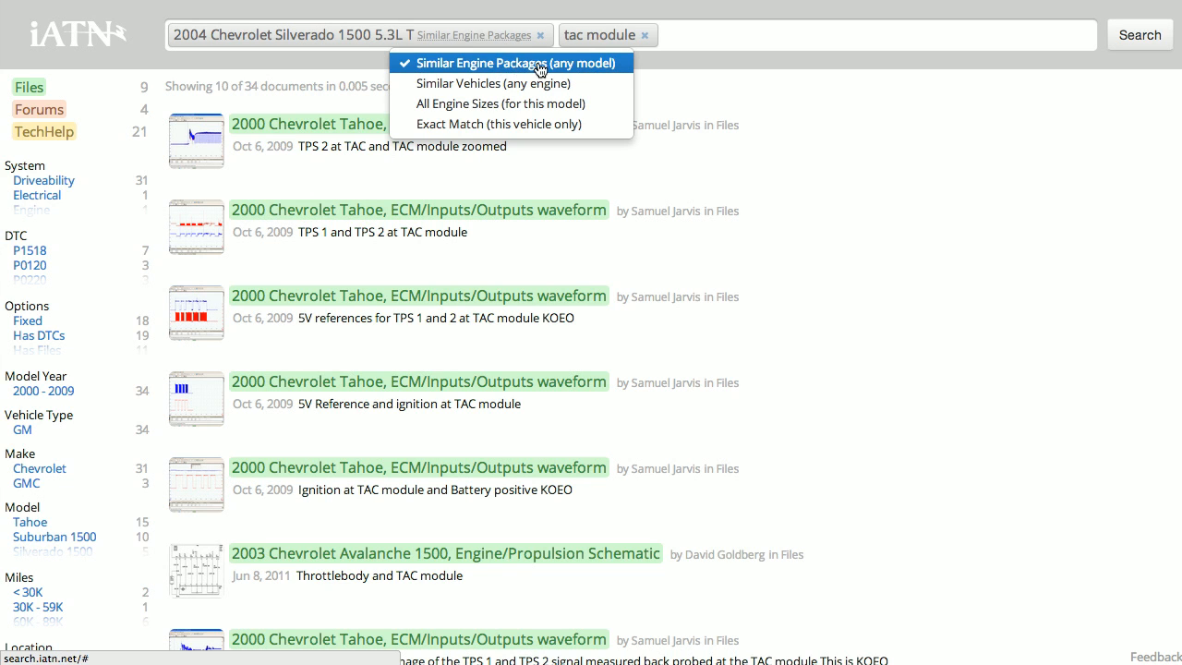
pyautogui.moveTo(479, 67)
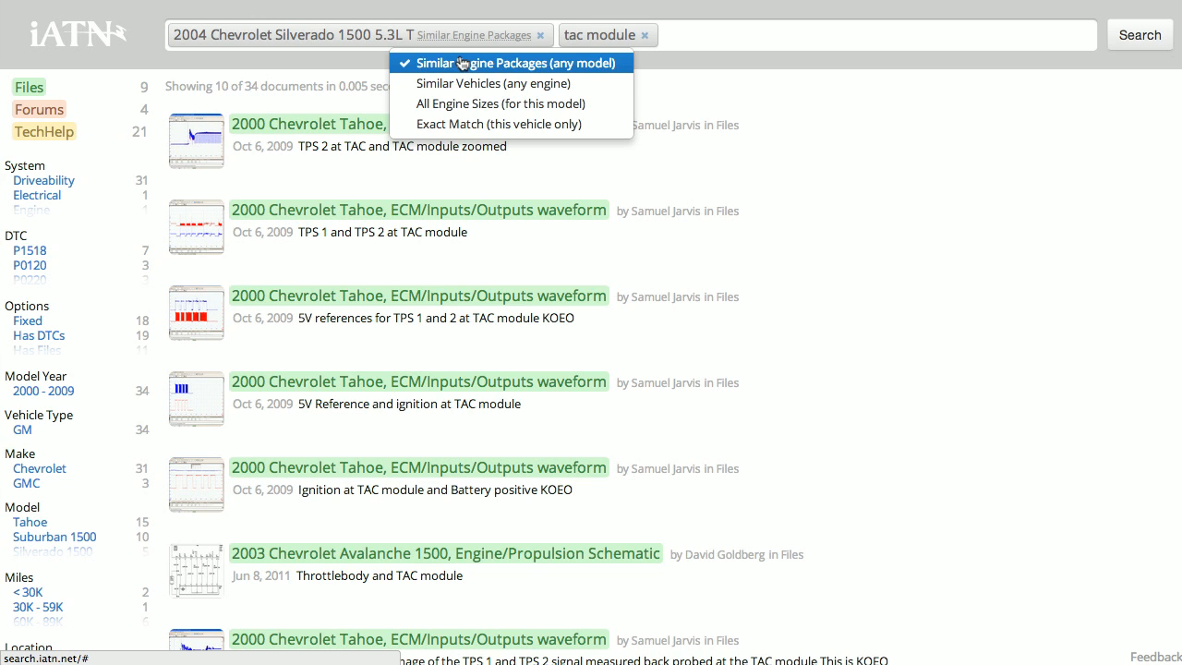
pyautogui.moveTo(493, 83)
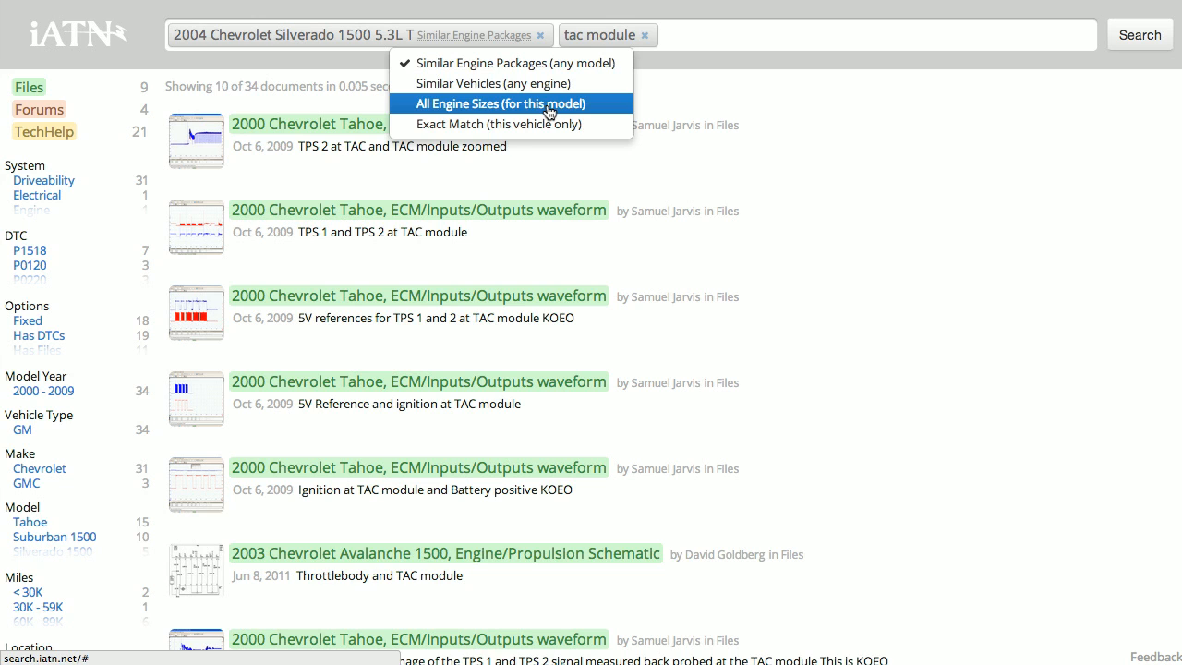
pyautogui.moveTo(505, 124)
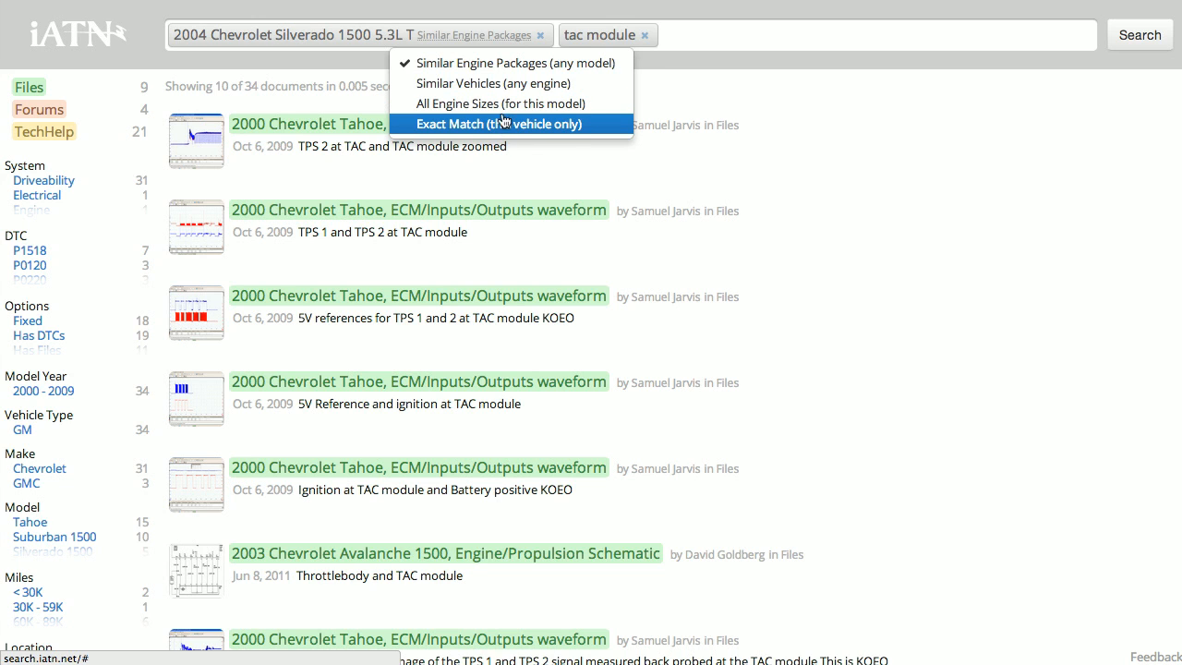
pyautogui.moveTo(494, 83)
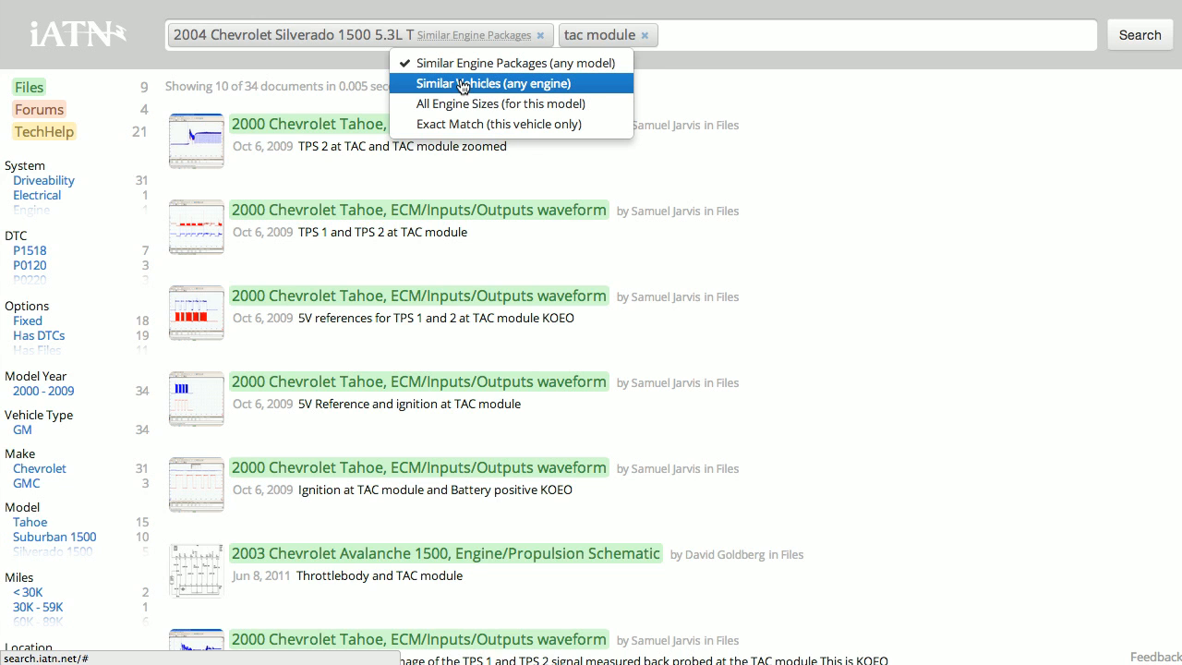
pyautogui.moveTo(582, 88)
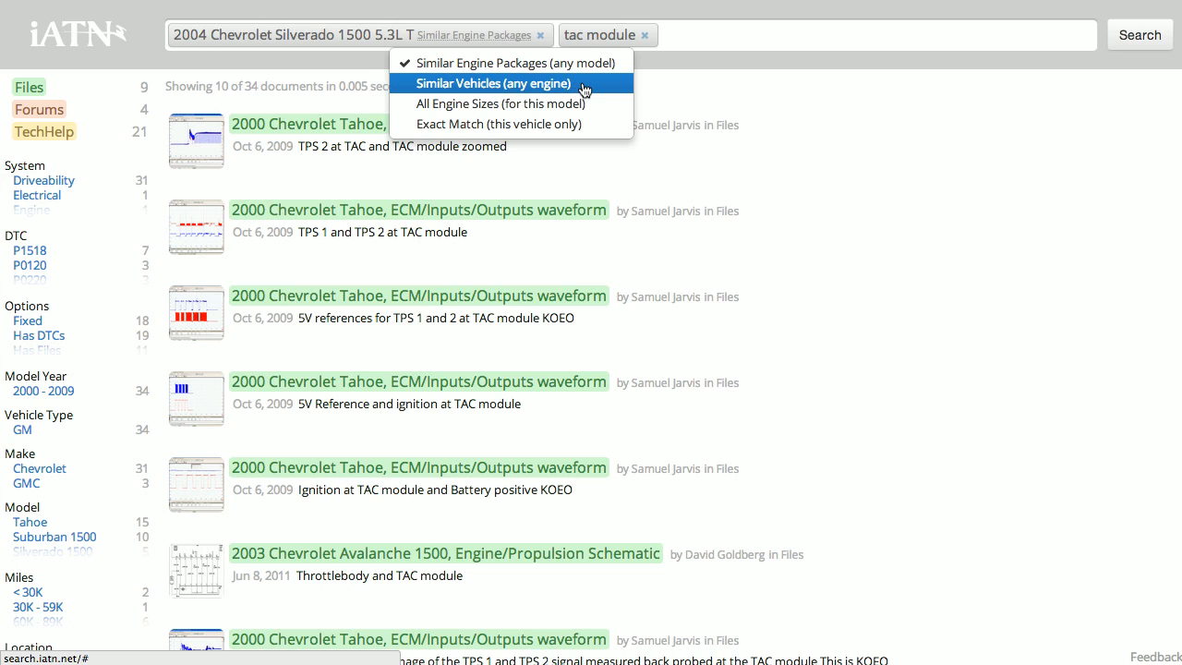
pyautogui.click(493, 83)
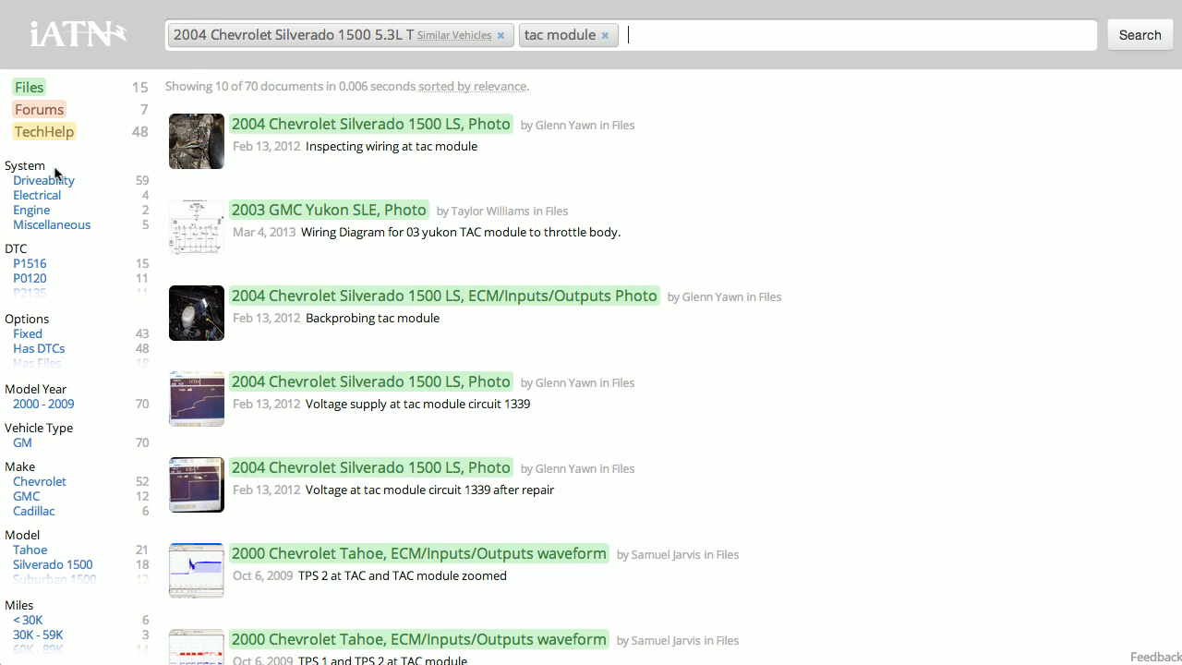
pyautogui.moveTo(37, 194)
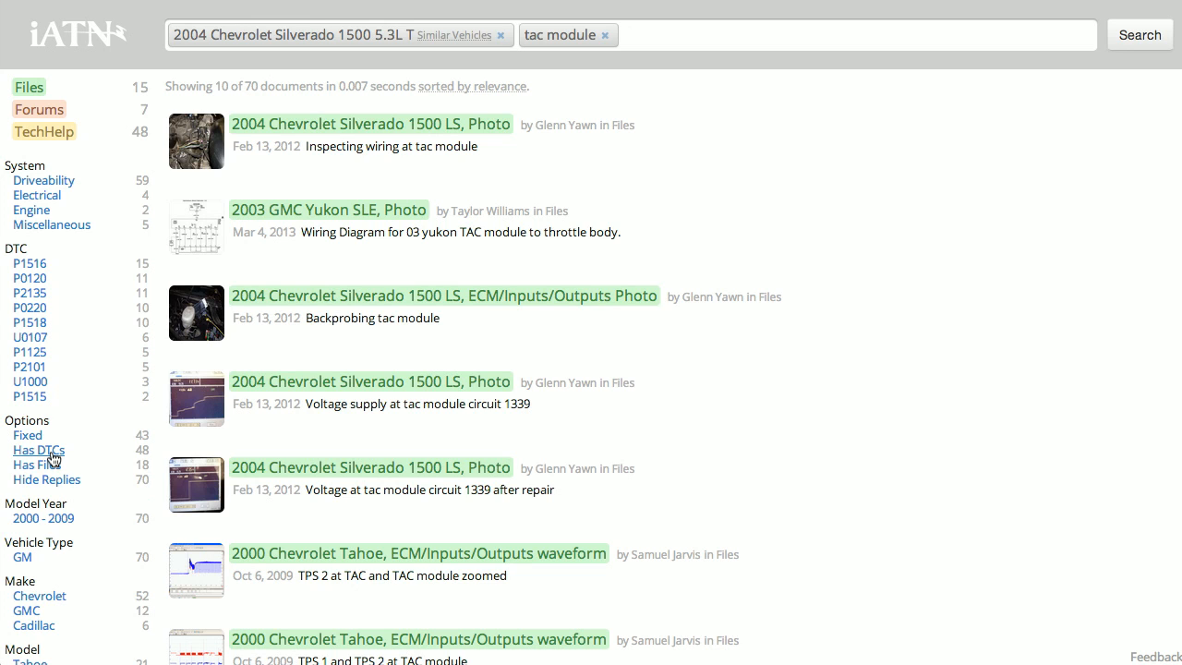
pyautogui.moveTo(30, 300)
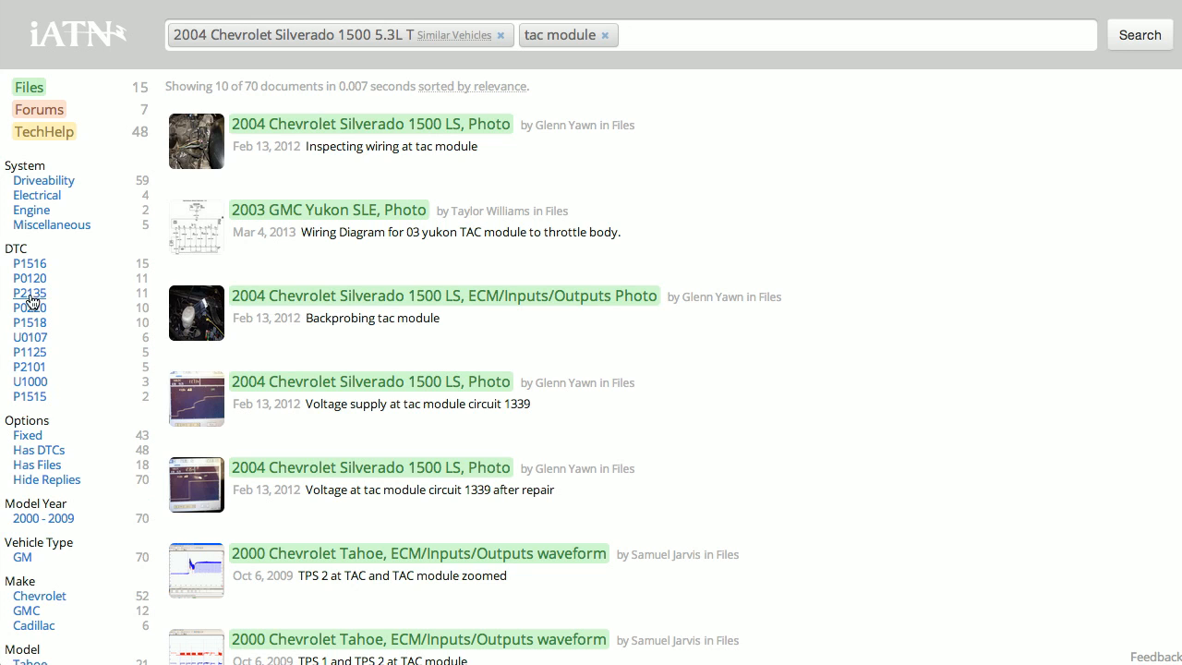
pyautogui.moveTo(30, 265)
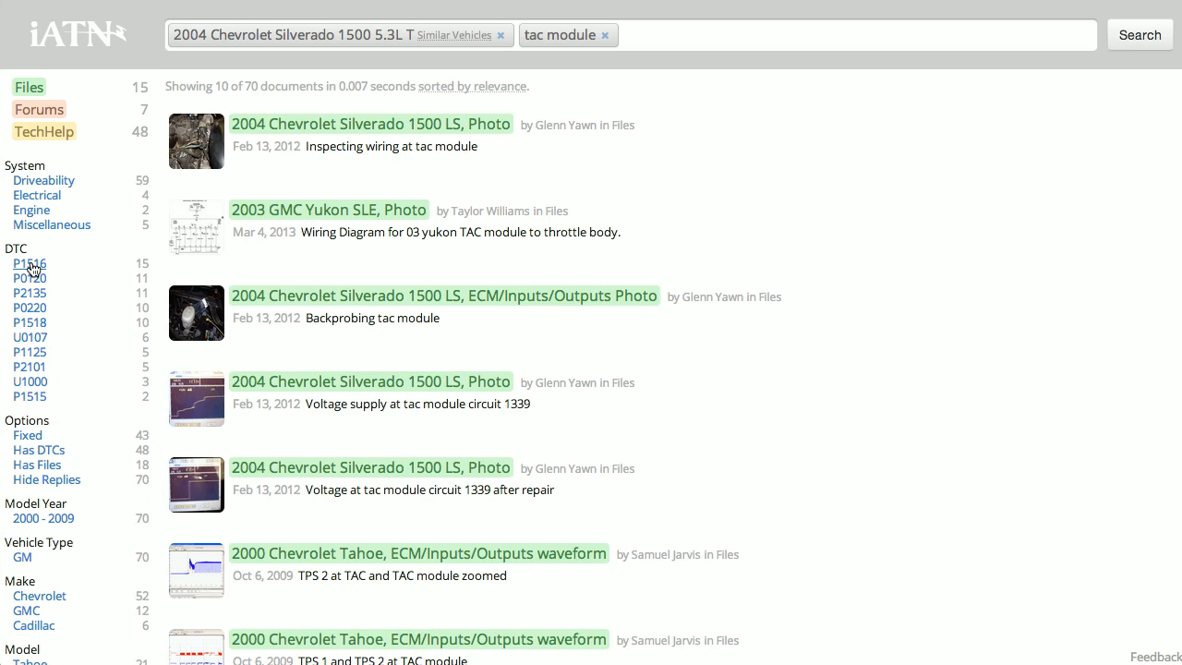
# Step: Apply the DTC P1516 sidebar filter, leaving 15 tac module documents
pyautogui.click(29, 263)
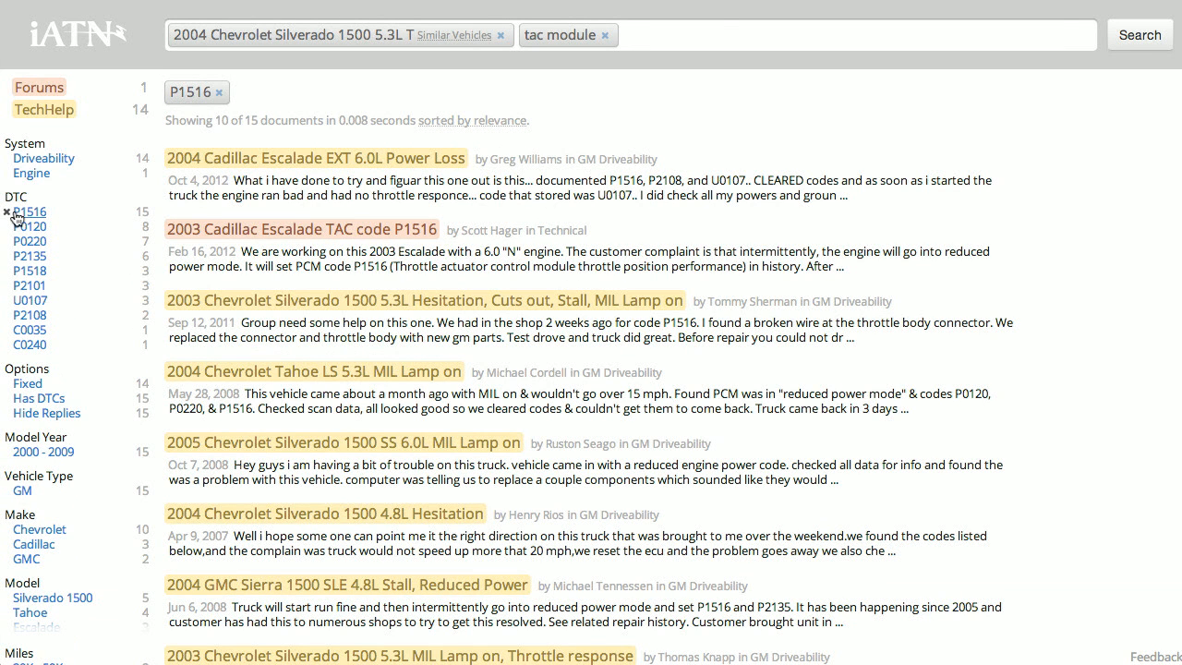
pyautogui.click(8, 211)
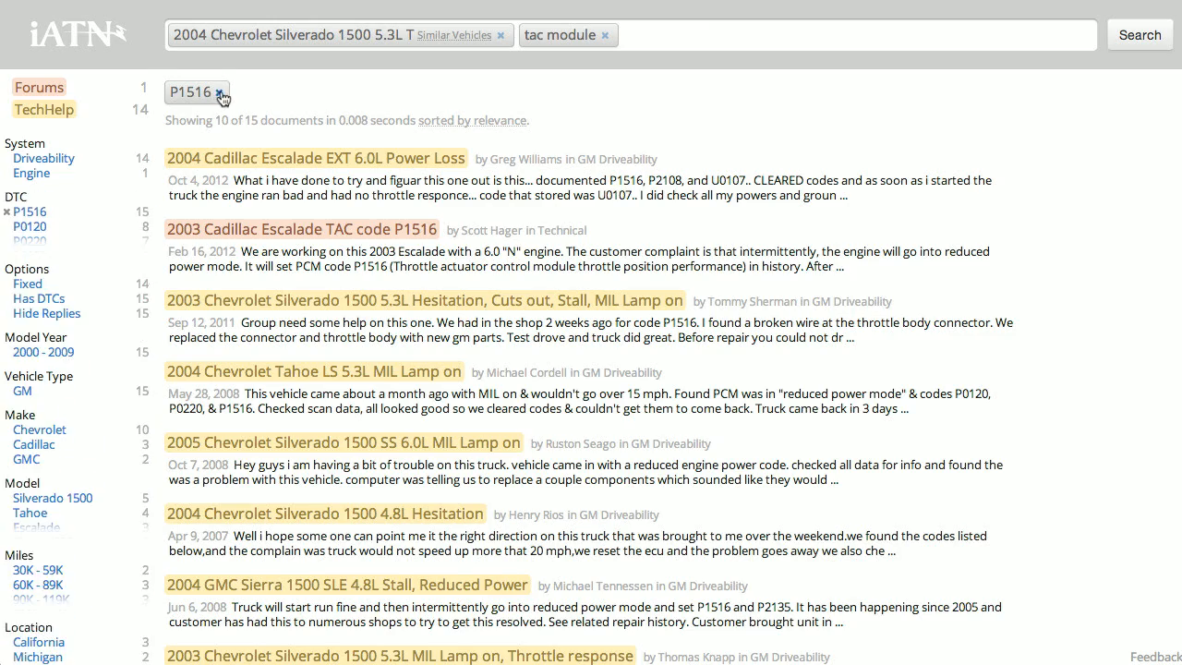